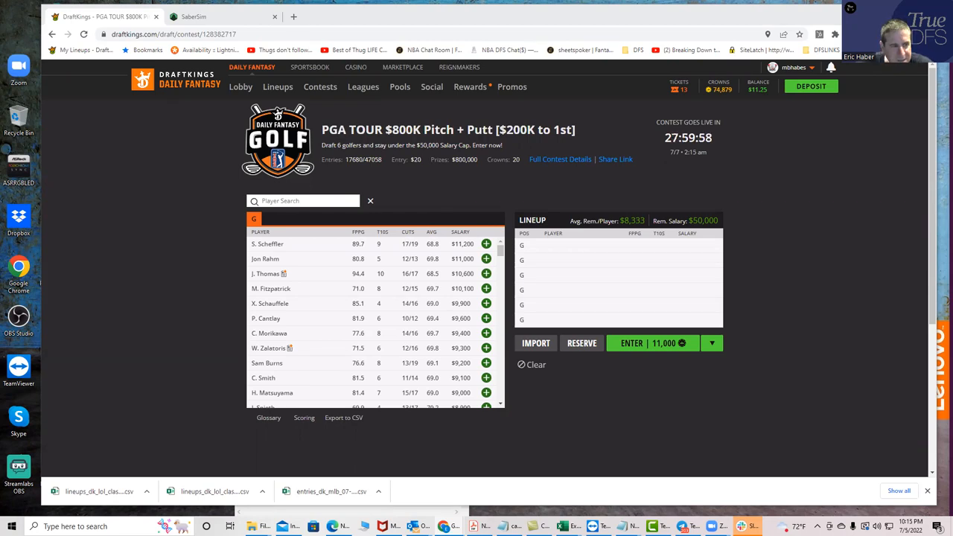
pyautogui.moveTo(298, 298)
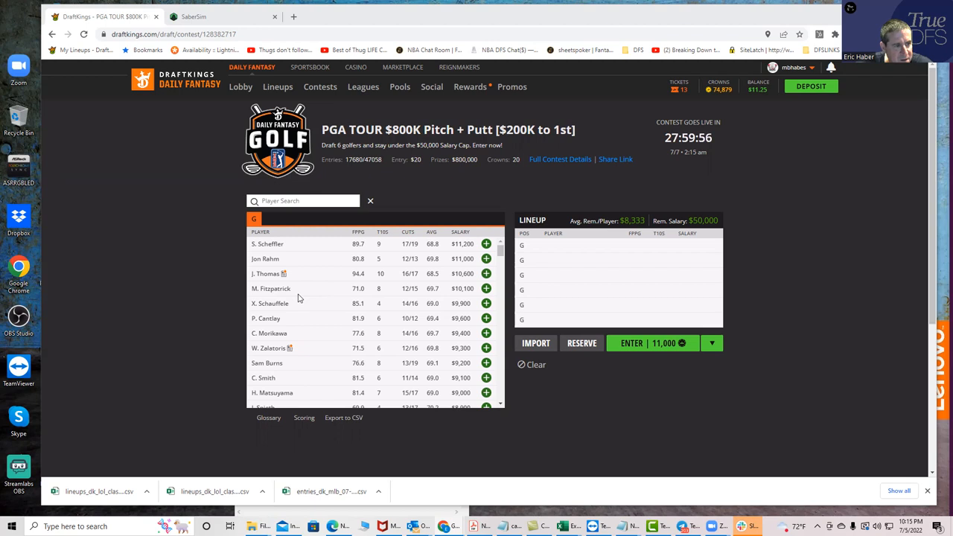
pyautogui.moveTo(607, 460)
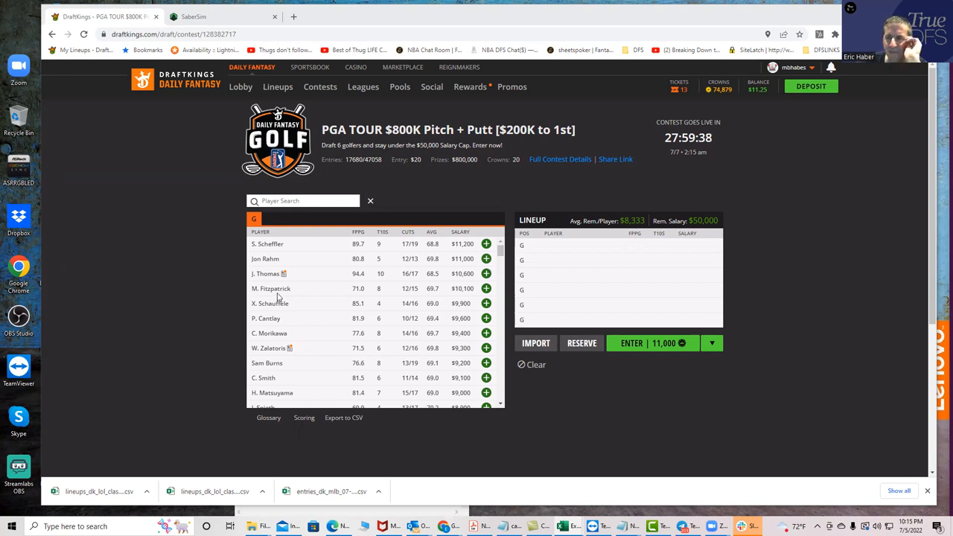
pyautogui.moveTo(337, 259)
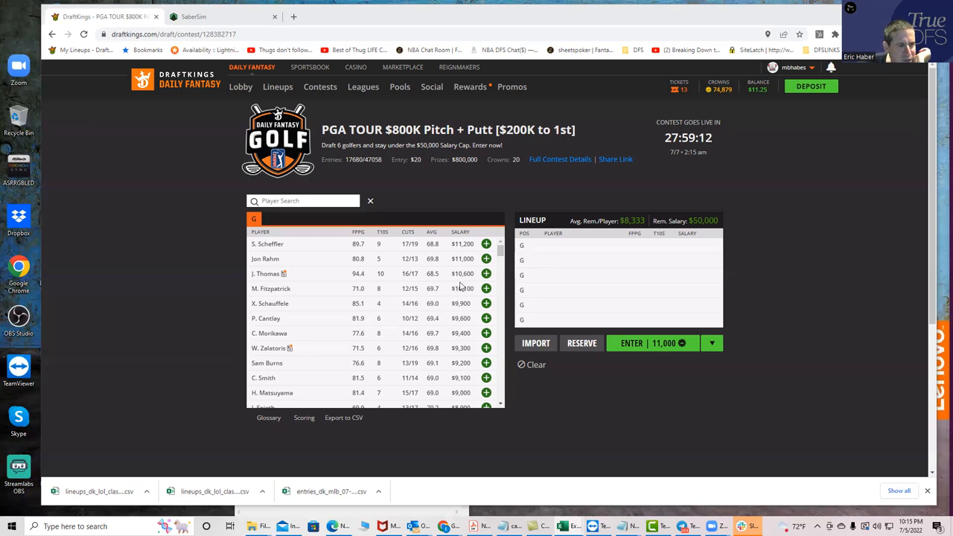
# Draft Jon Rahm, J. Thomas and P. Cantlay, leaving $18,800 of salary.
pyautogui.click(485, 258)
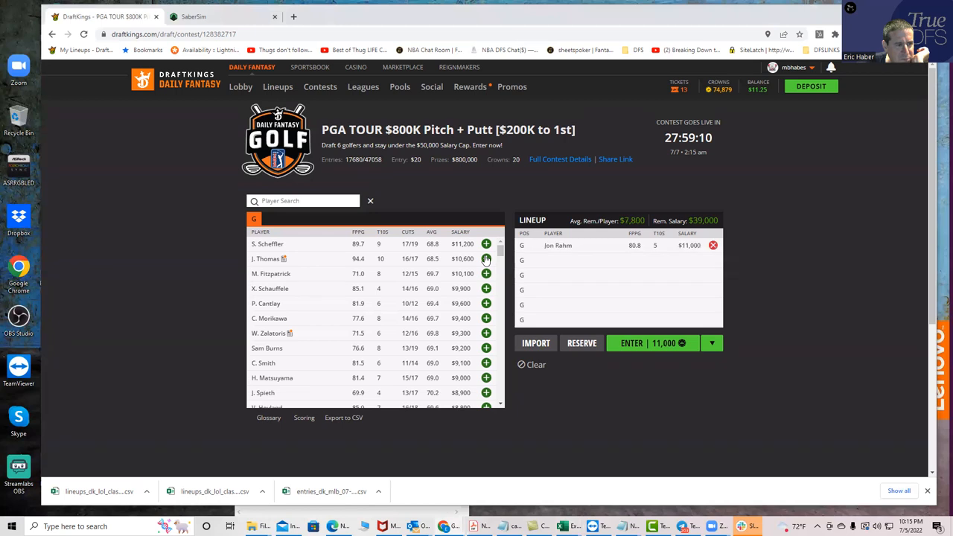
pyautogui.click(486, 259)
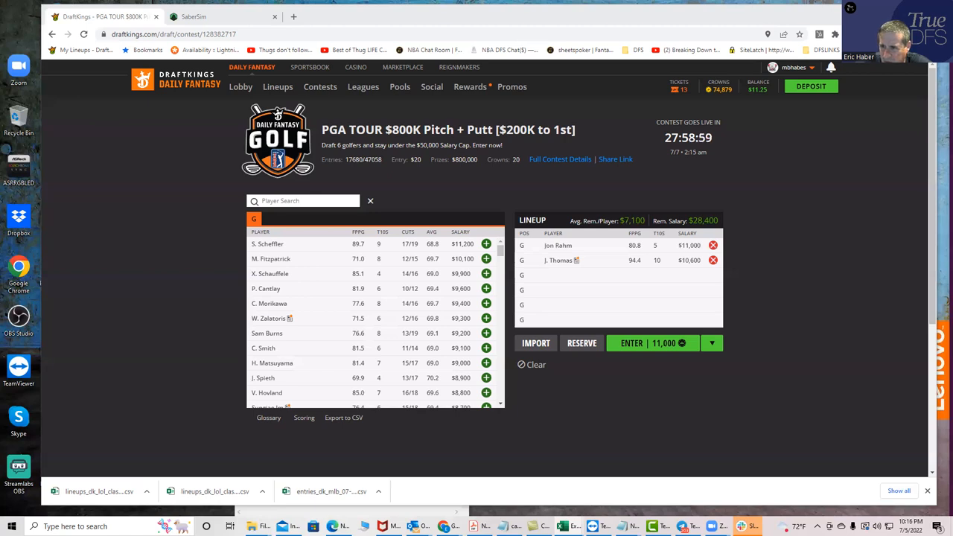
pyautogui.moveTo(475, 283)
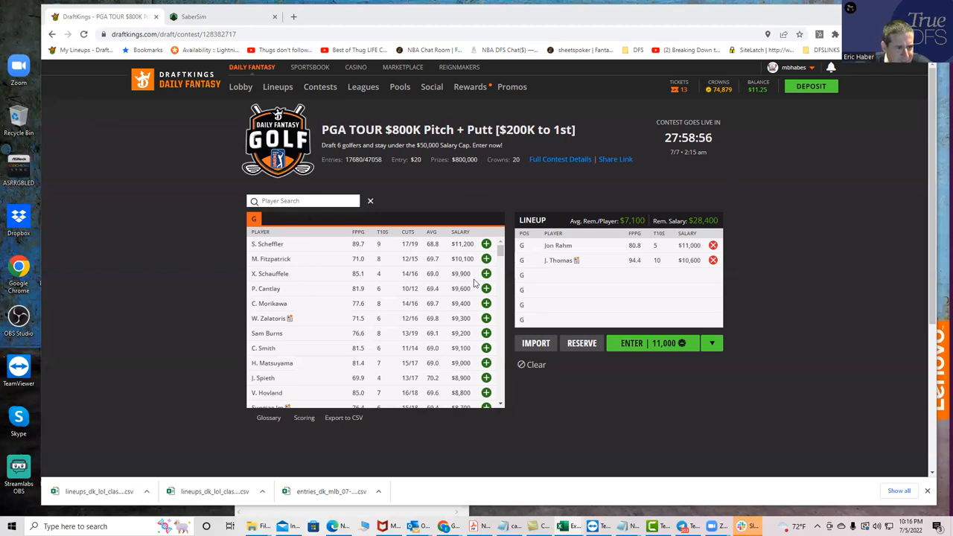
pyautogui.click(485, 288)
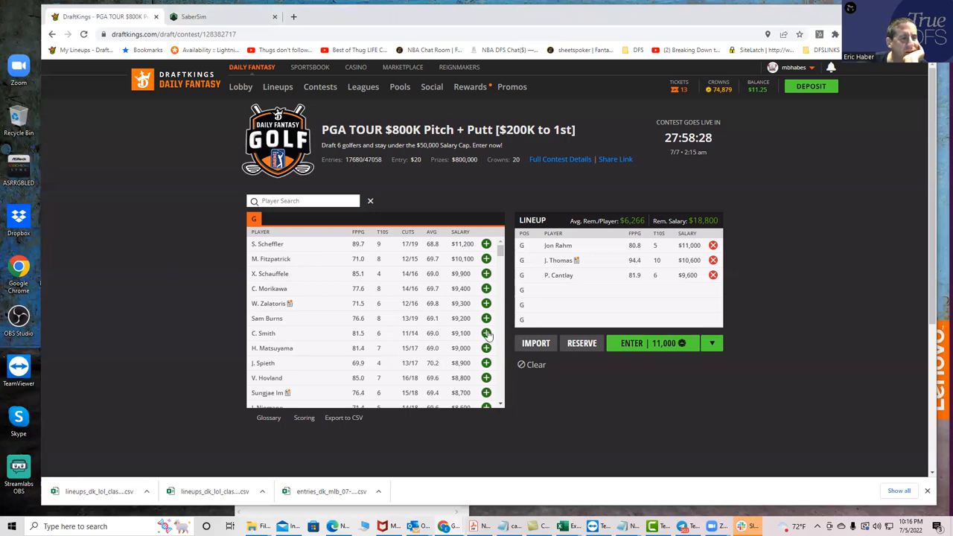
# Bring in C. Smith and C. Conners alongside P. Cantlay, leaving $23,000 salary.
pyautogui.click(486, 333)
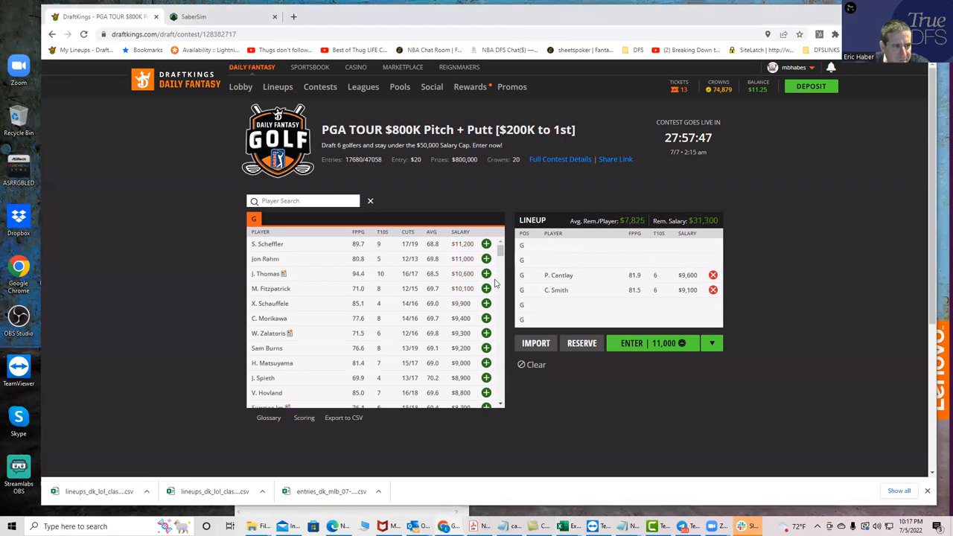
pyautogui.moveTo(499, 251)
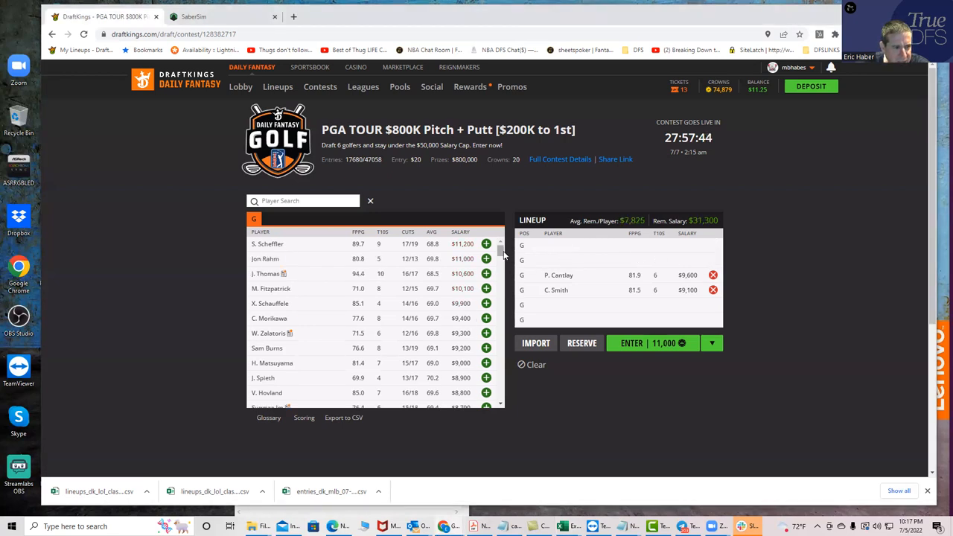
pyautogui.scroll(-3)
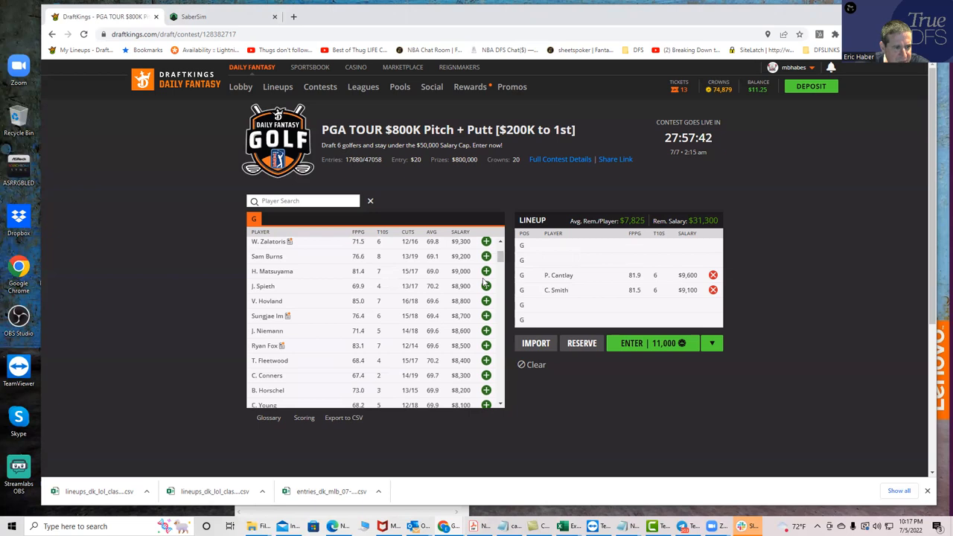
pyautogui.moveTo(470, 363)
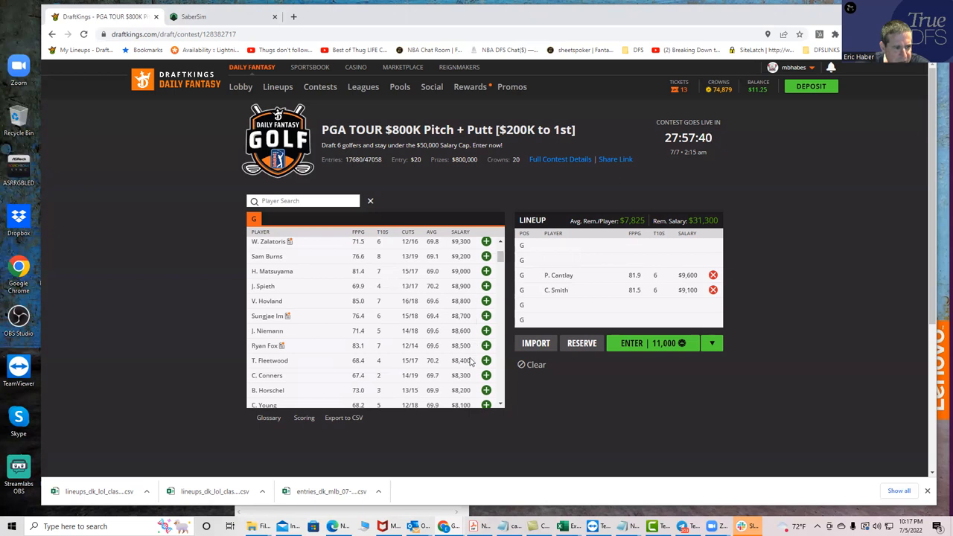
pyautogui.click(486, 375)
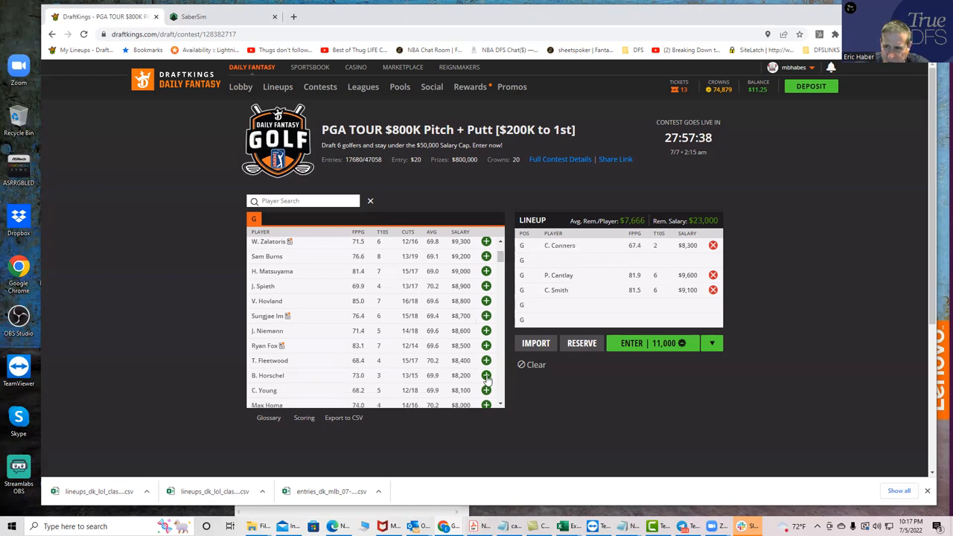
pyautogui.moveTo(270, 355)
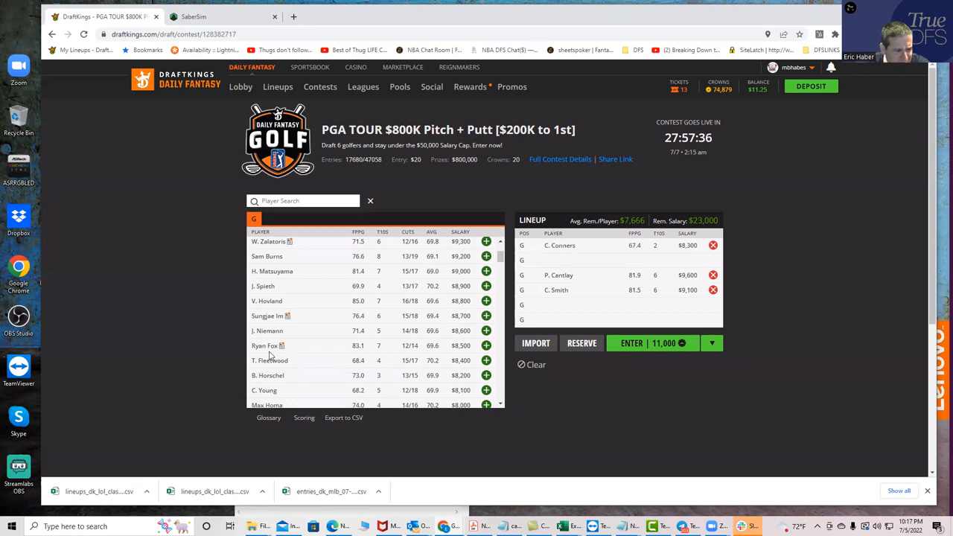
pyautogui.click(265, 346)
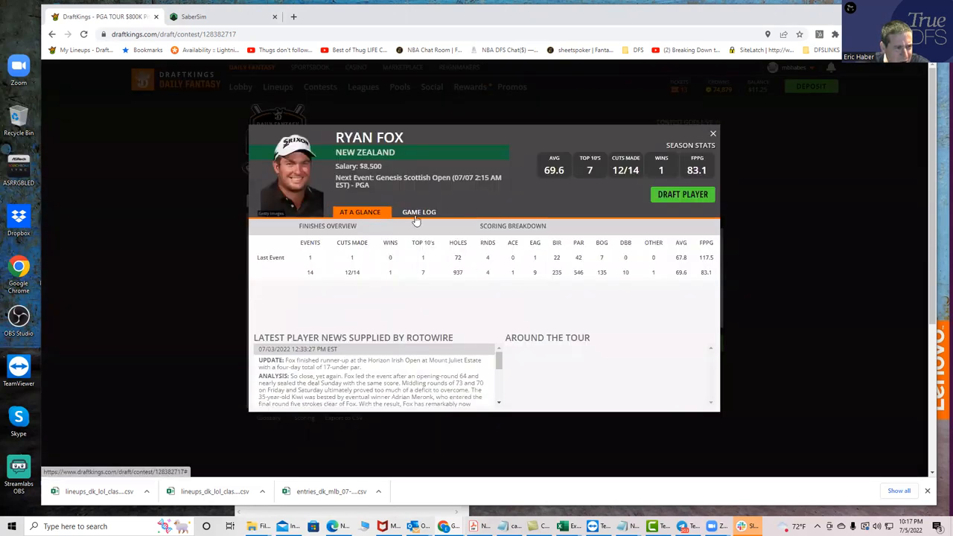
pyautogui.click(419, 212)
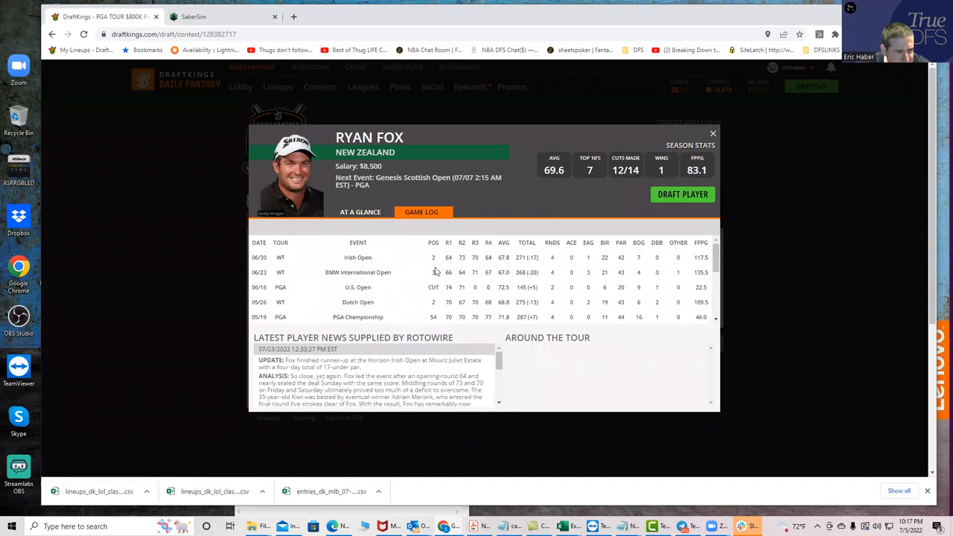
pyautogui.moveTo(461, 272)
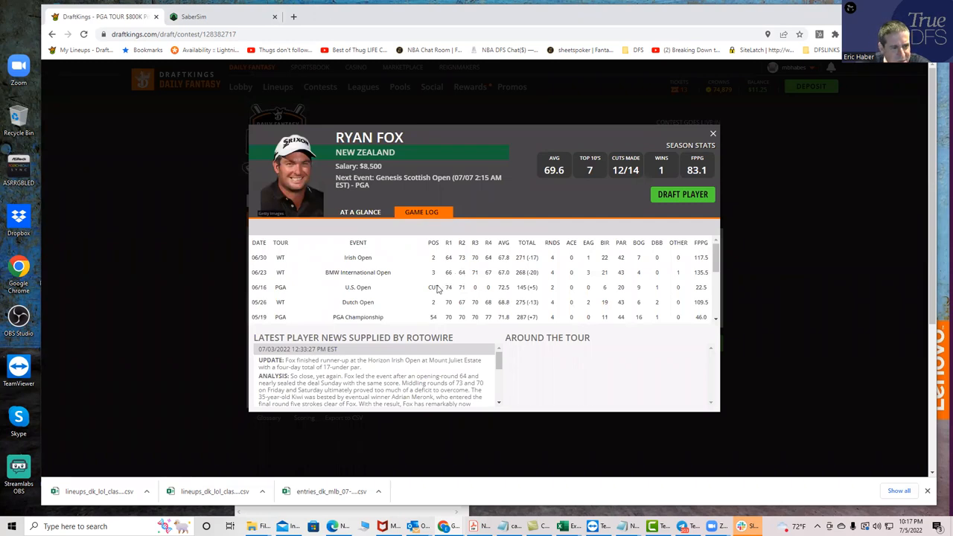
pyautogui.moveTo(385, 270)
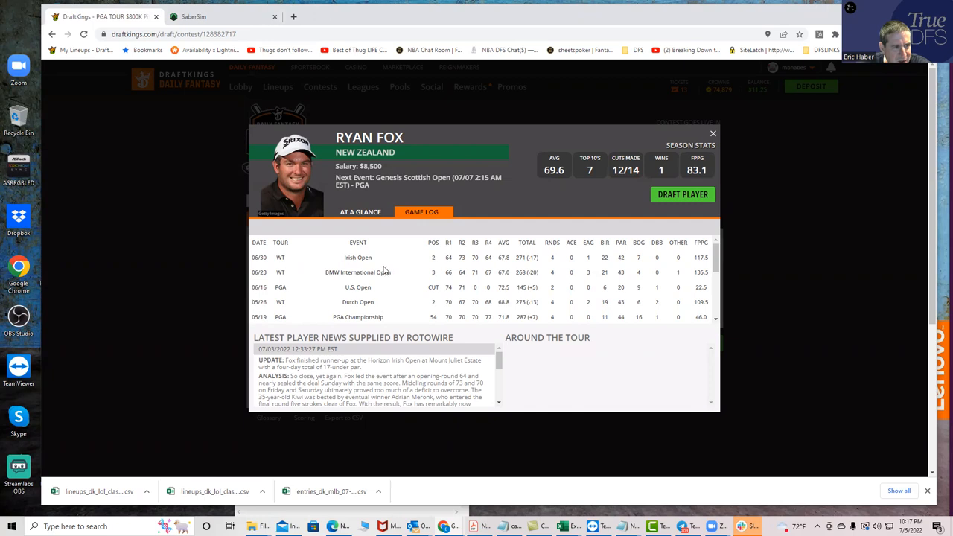
pyautogui.moveTo(655, 201)
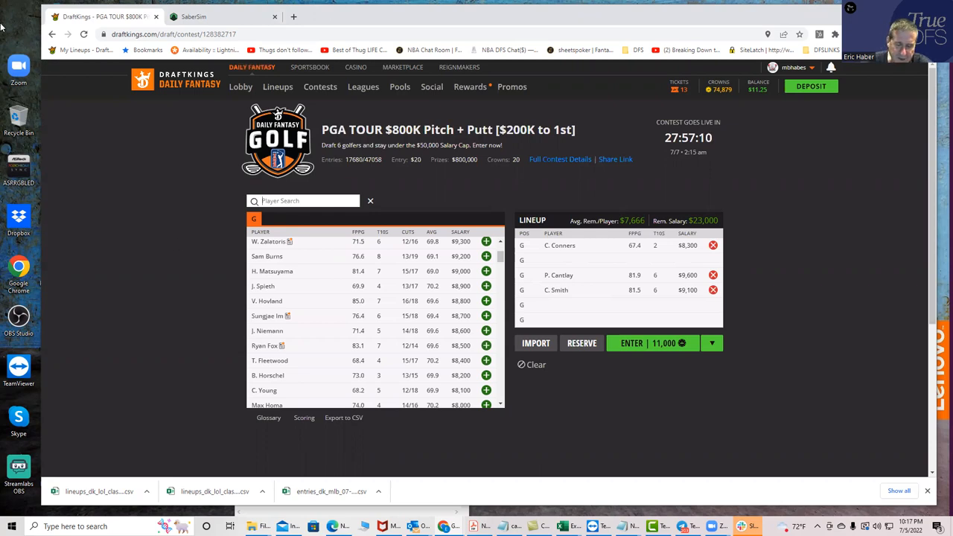
# Search and add Max Homa, C. Young and V. Hovland to the lineup.
pyautogui.write('homa')
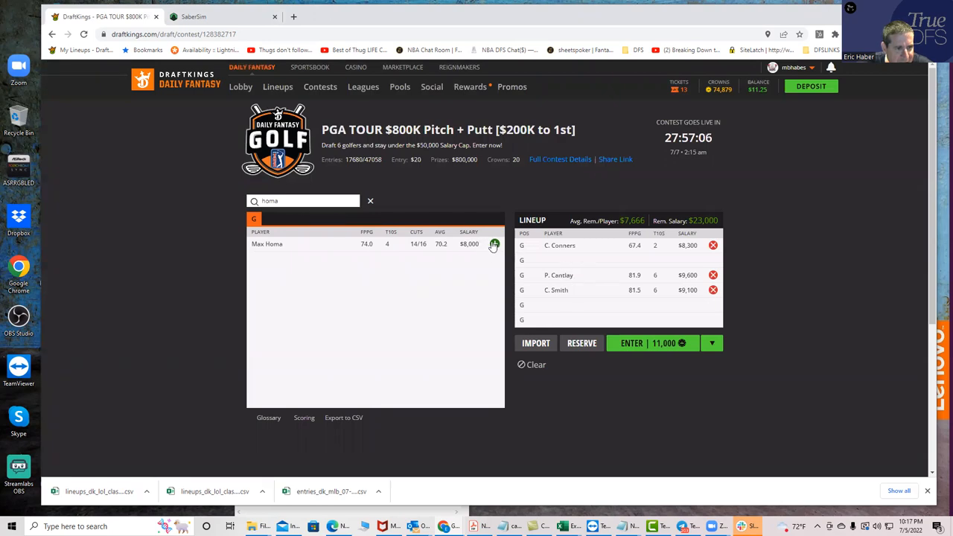
pyautogui.click(486, 243)
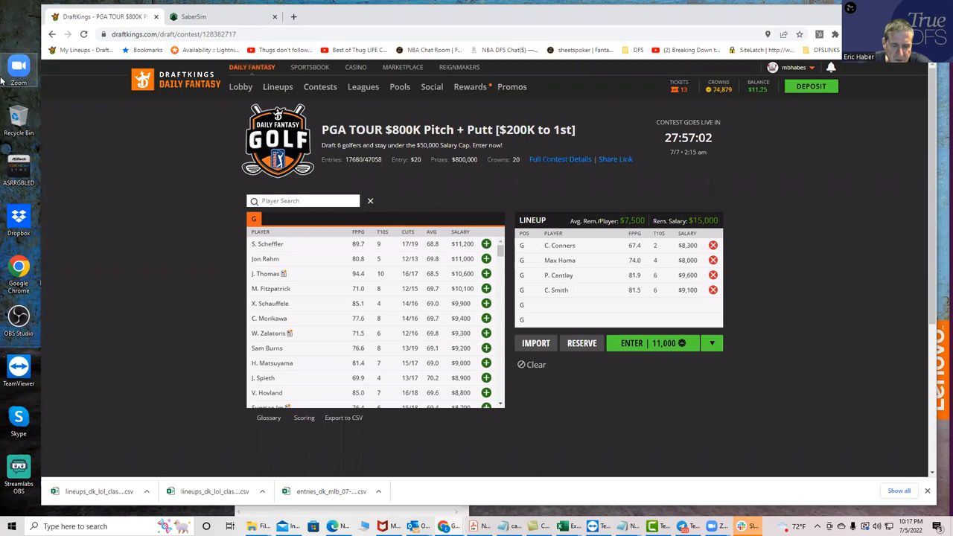
pyautogui.write('yo')
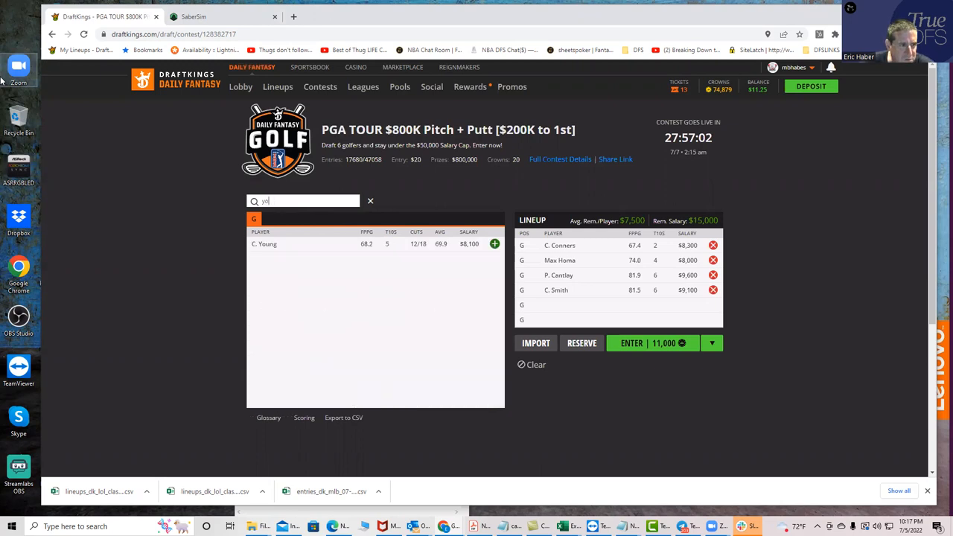
pyautogui.click(495, 243)
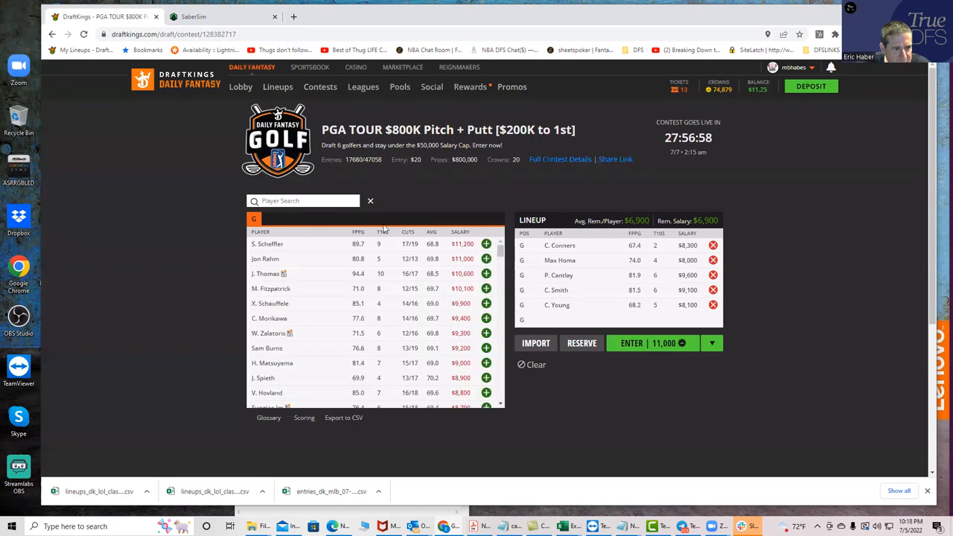
pyautogui.write('hov')
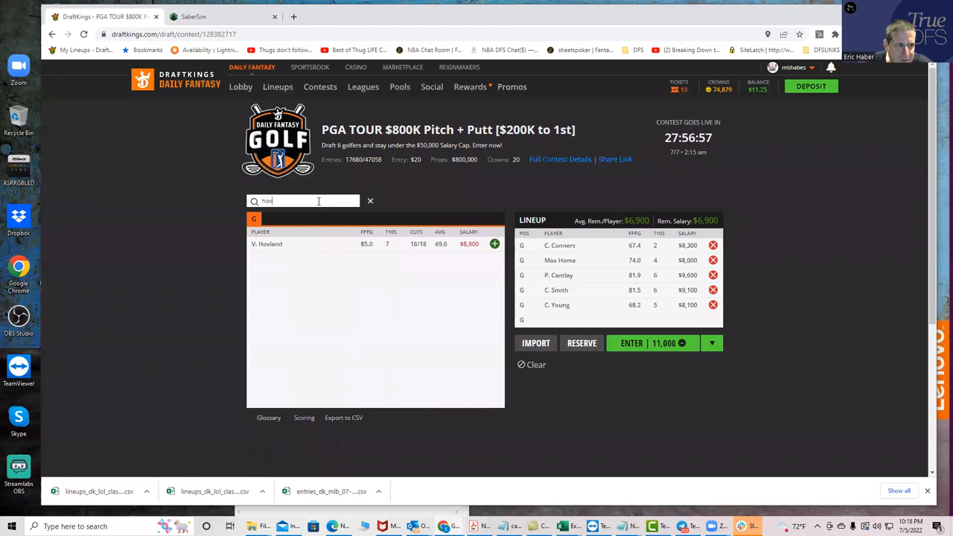
pyautogui.click(495, 244)
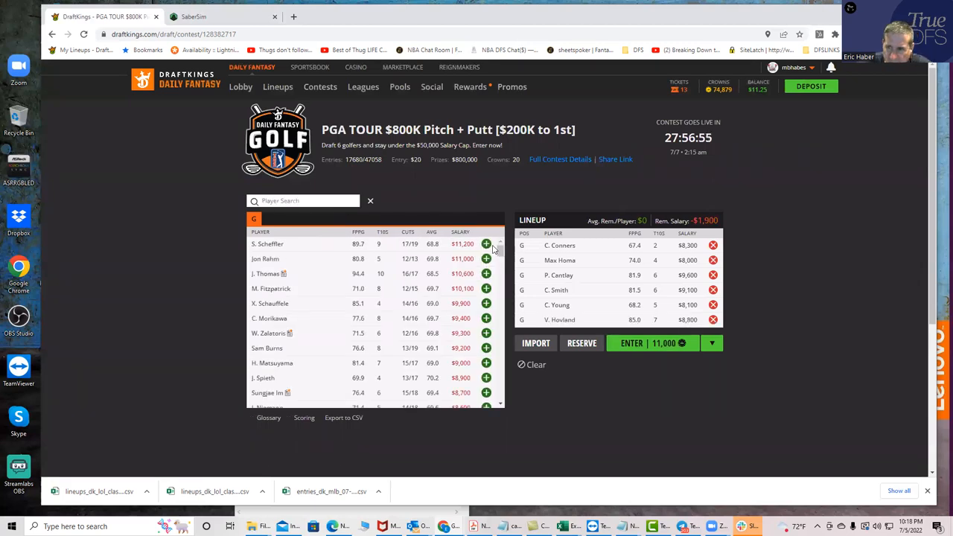
pyautogui.moveTo(735, 303)
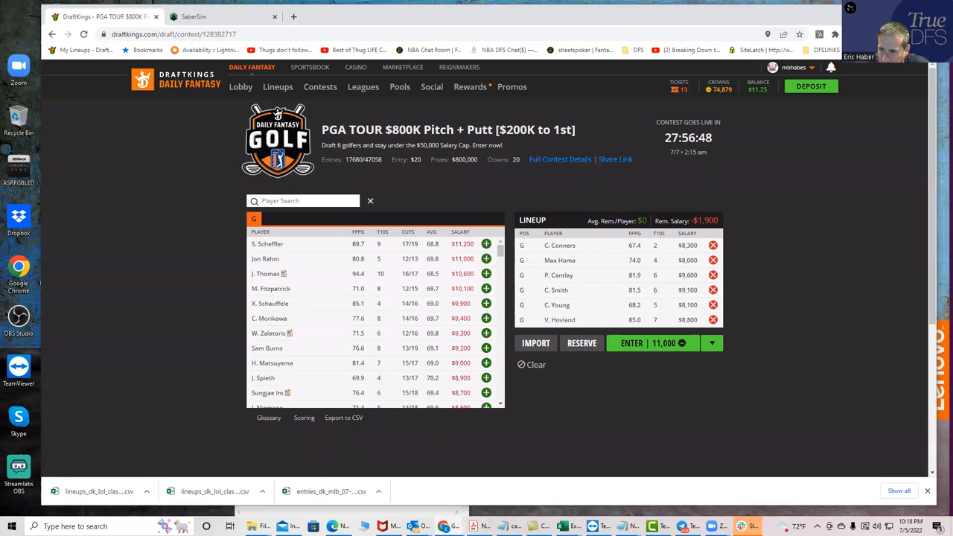
pyautogui.moveTo(710, 284)
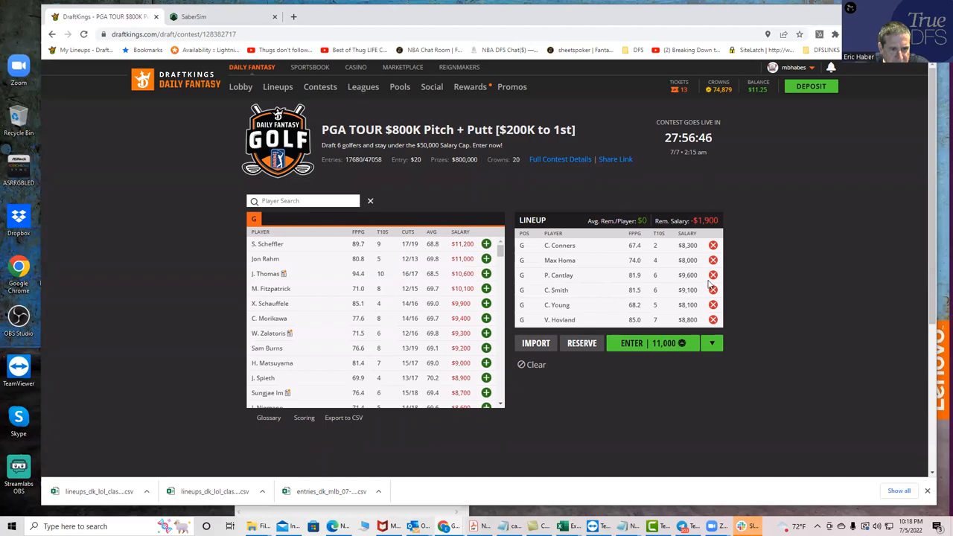
# Swap P. Cantlay for Sungjae Im, then clear the over-budget six-golfer lineup.
pyautogui.click(713, 275)
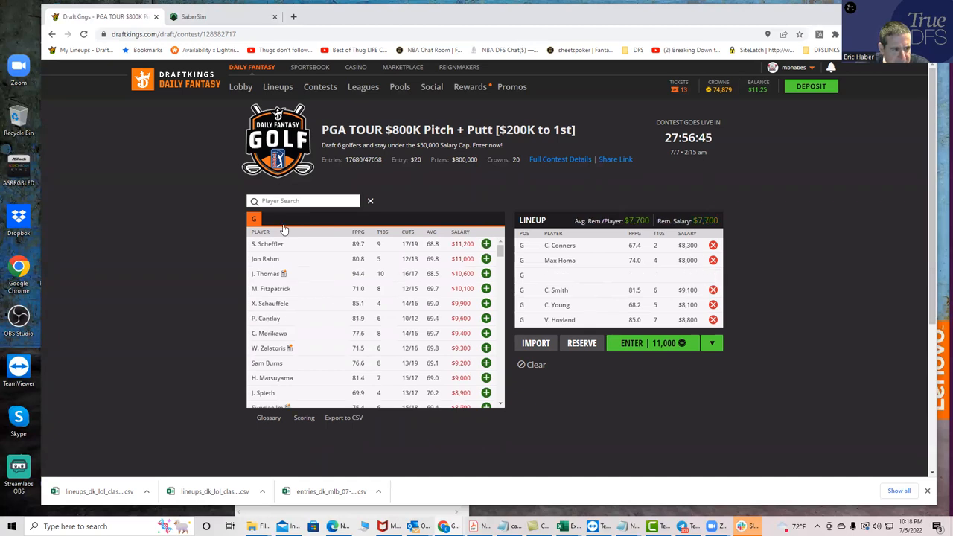
pyautogui.write('im')
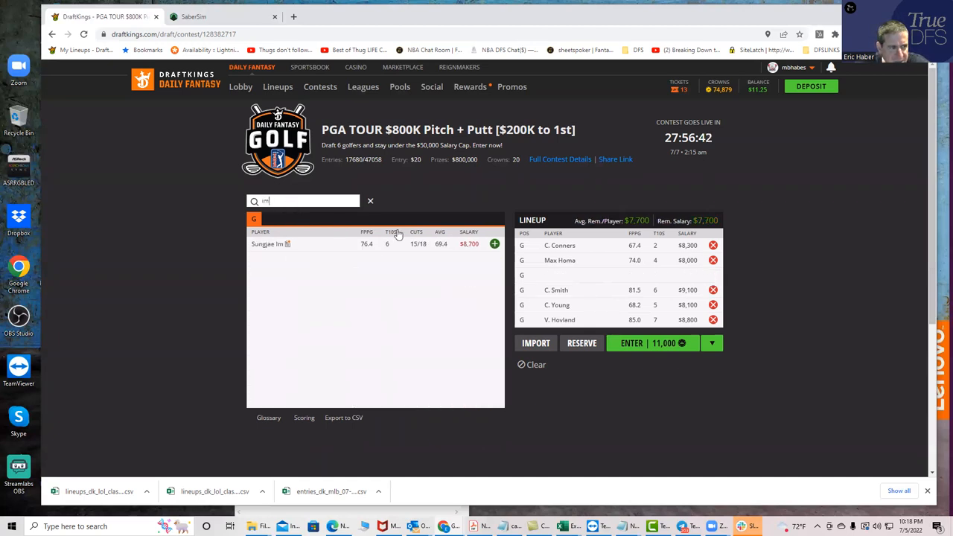
pyautogui.click(494, 243)
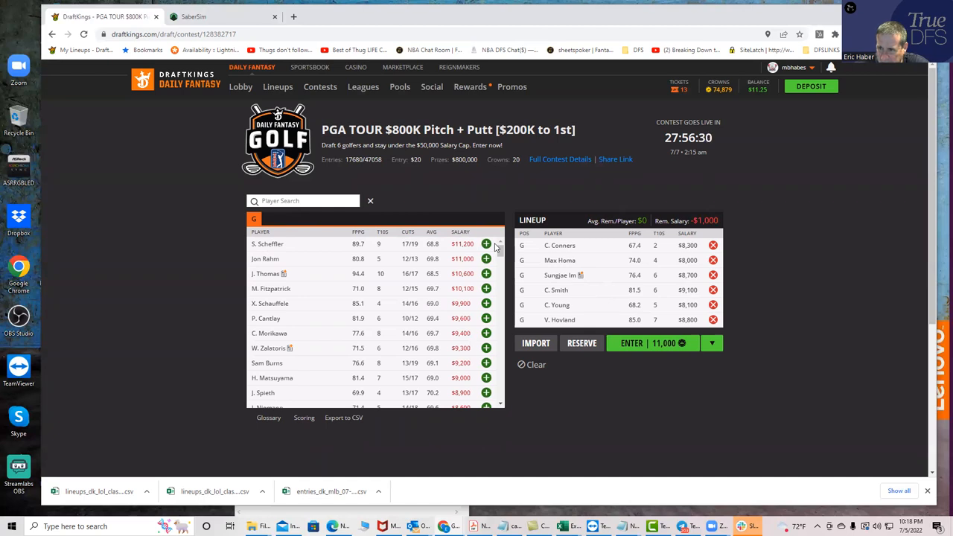
pyautogui.moveTo(406, 263)
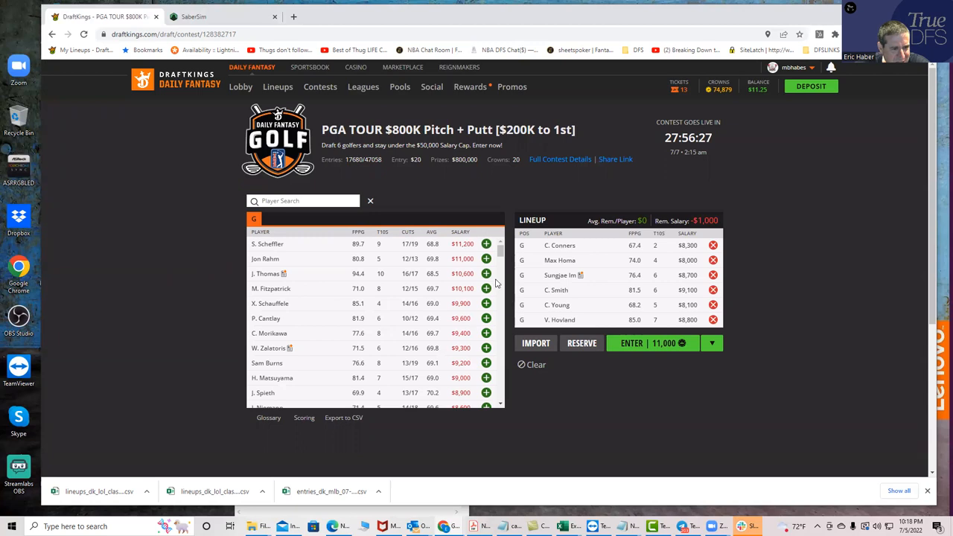
pyautogui.scroll(-3)
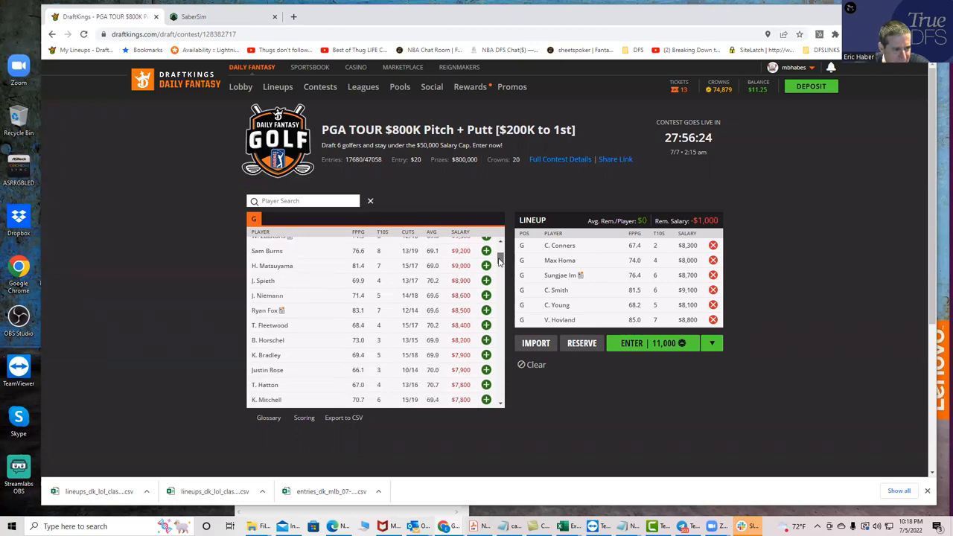
pyautogui.moveTo(328, 295)
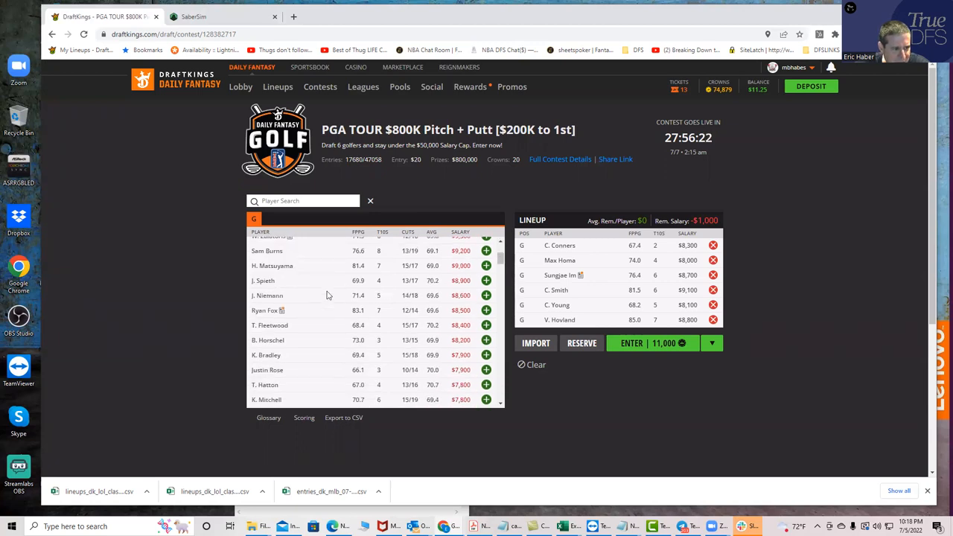
pyautogui.moveTo(266, 323)
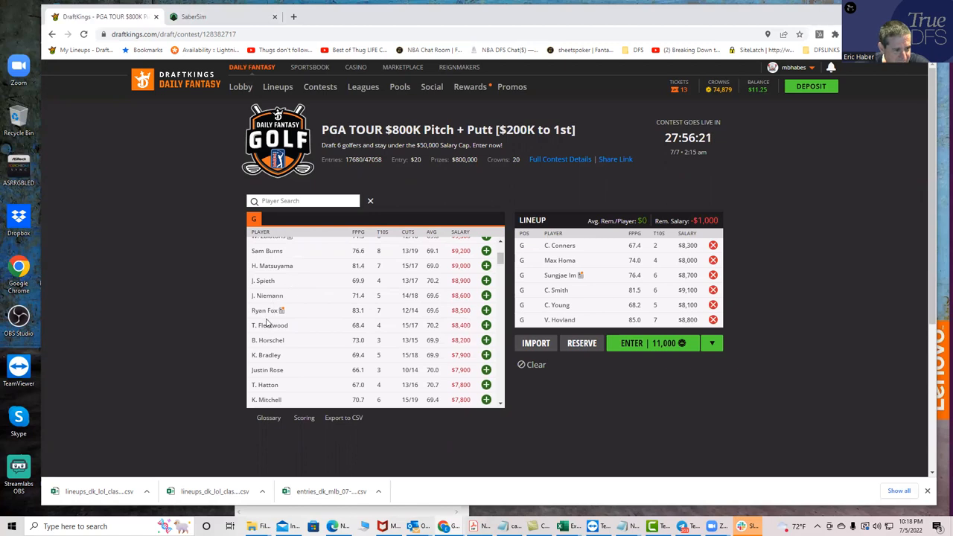
pyautogui.moveTo(380, 333)
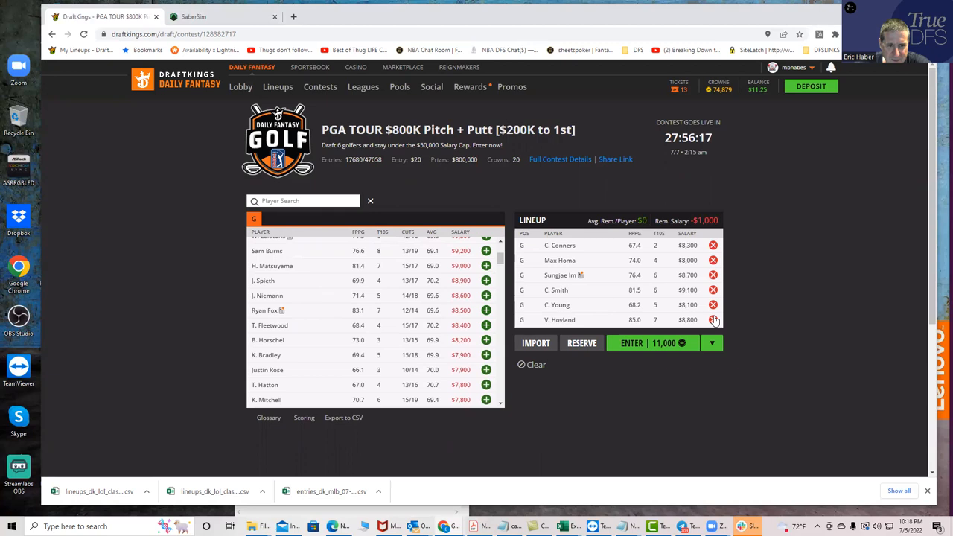
pyautogui.click(713, 320)
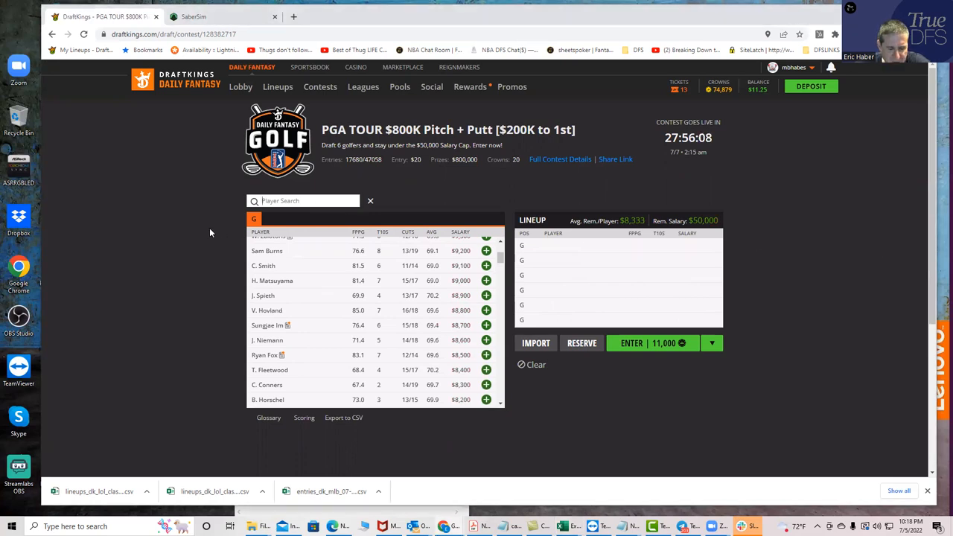
# Search 'keeg' and add K. Bradley ($7,900) to the first lineup slot.
pyautogui.write('keeg')
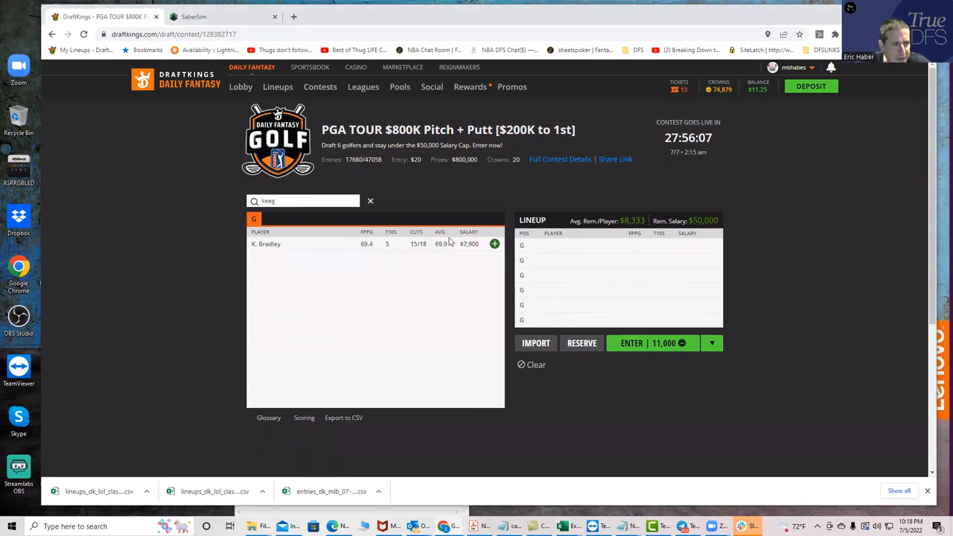
pyautogui.click(493, 243)
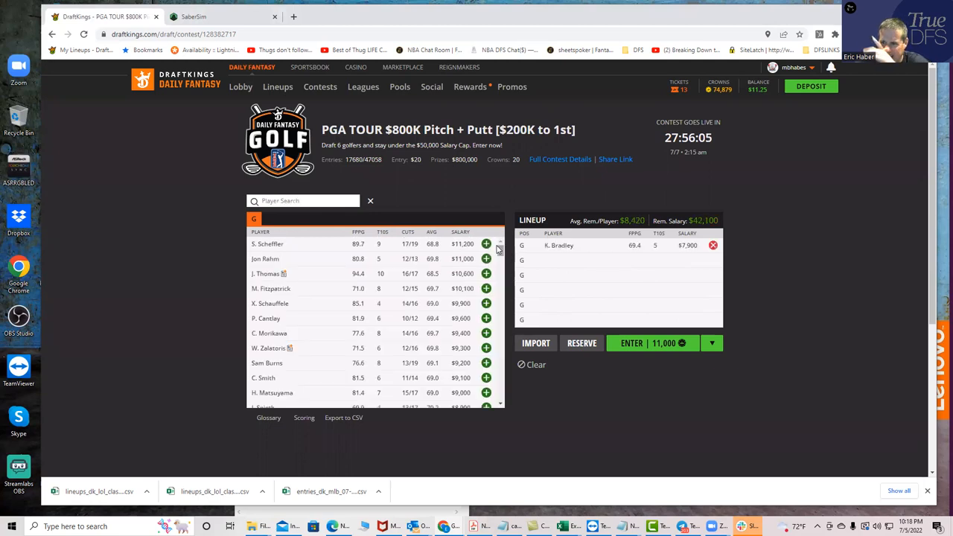
pyautogui.moveTo(886, 292)
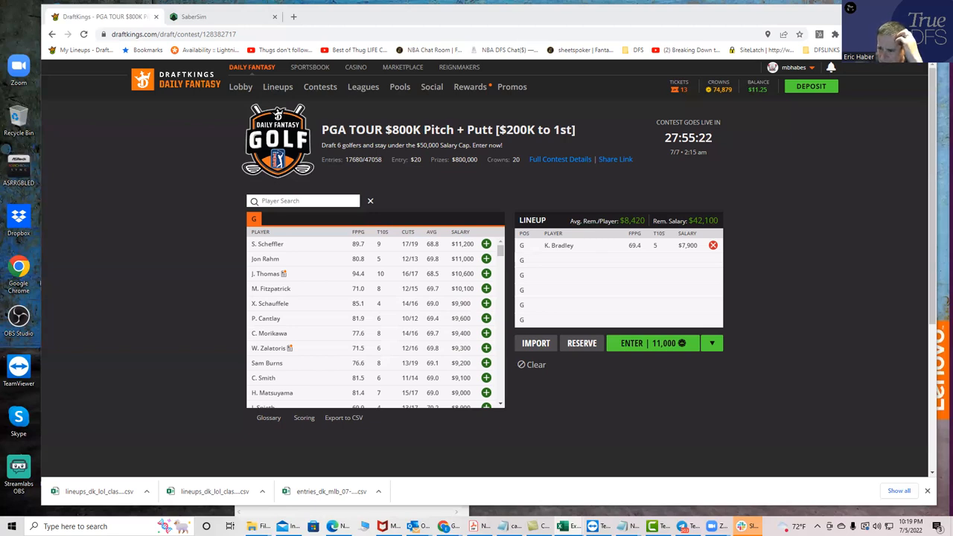
pyautogui.moveTo(705, 389)
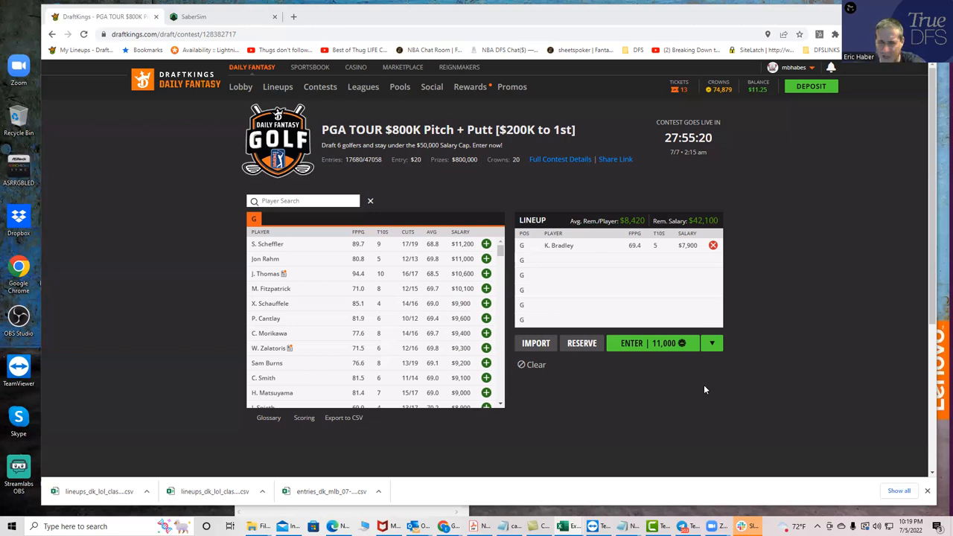
# Add then remove Aaron Rai and K. Mitchell, and search 'pere' for Perez golfers.
pyautogui.write('ra')
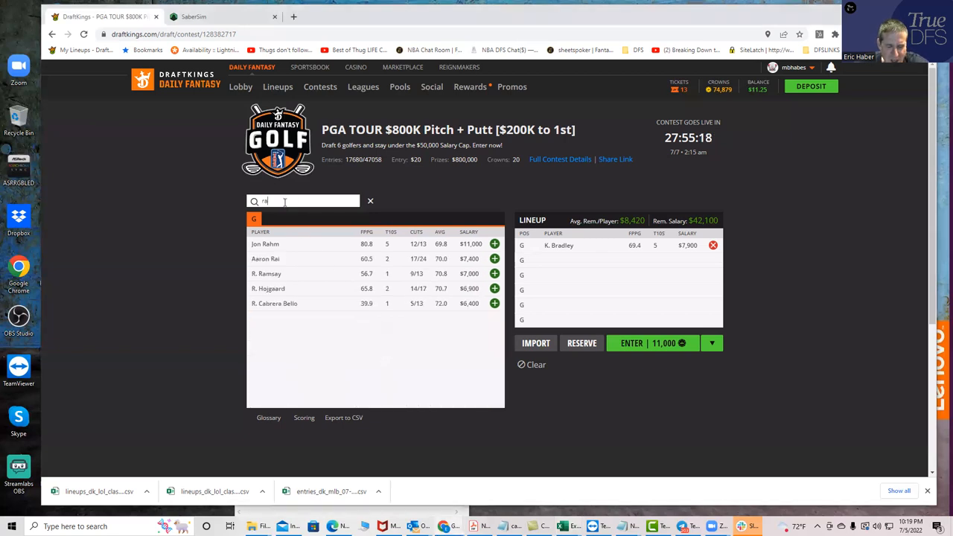
pyautogui.click(494, 258)
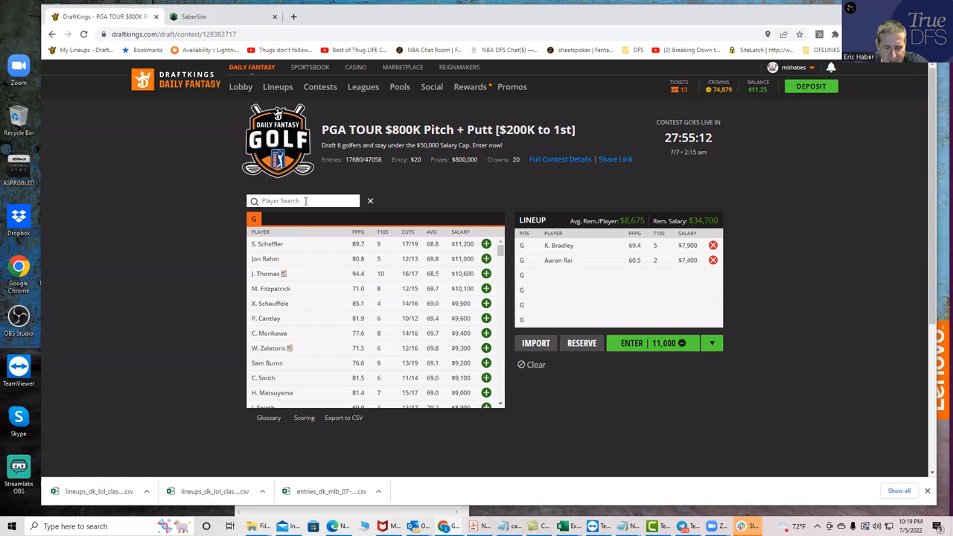
pyautogui.write('mitc')
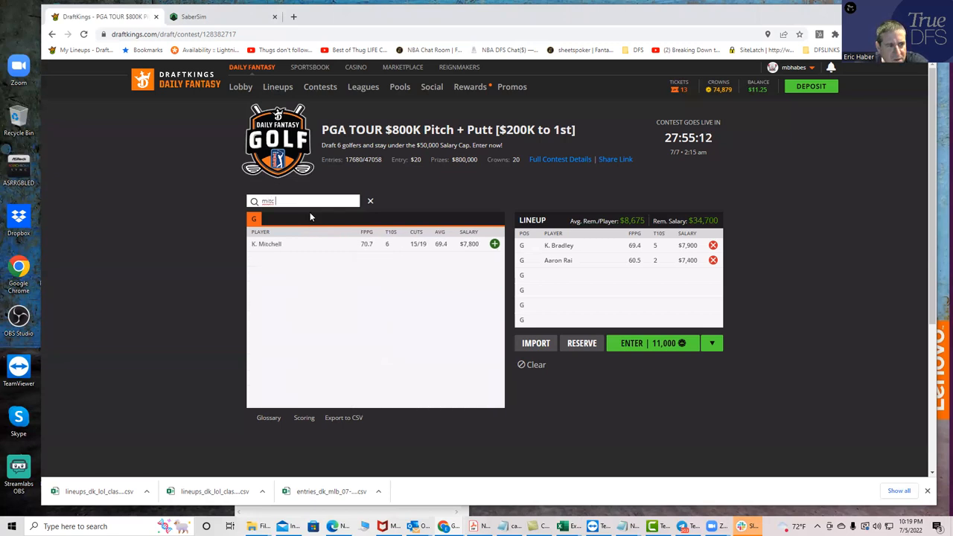
pyautogui.click(494, 244)
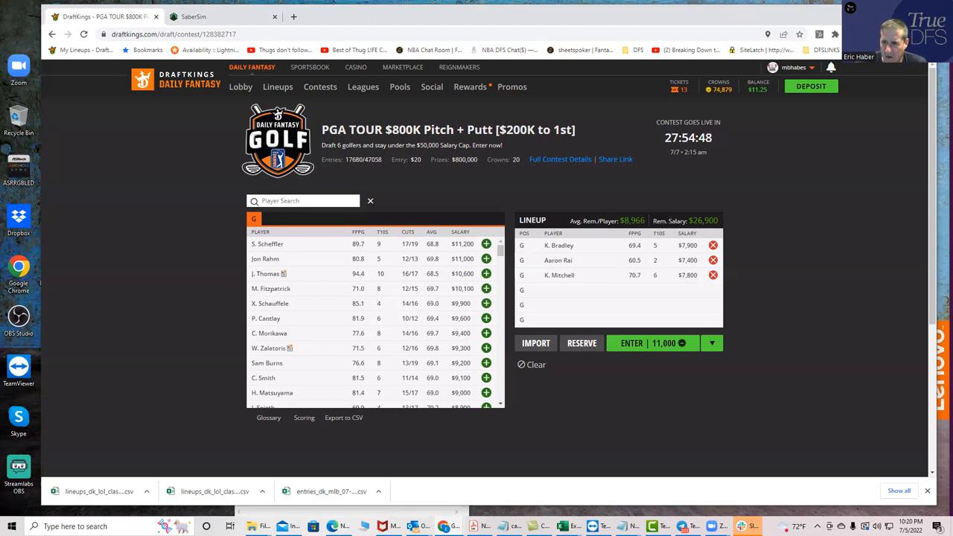
pyautogui.moveTo(646, 343)
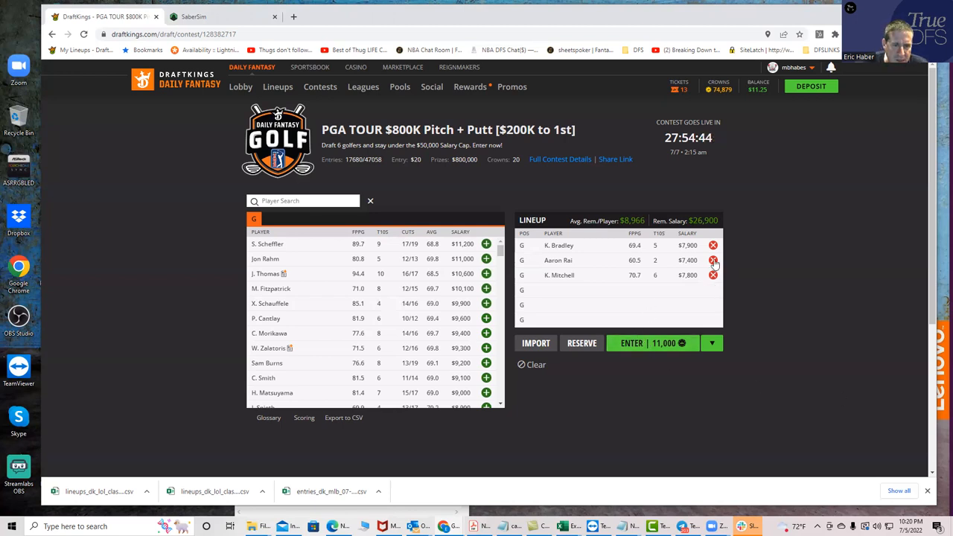
pyautogui.click(713, 260)
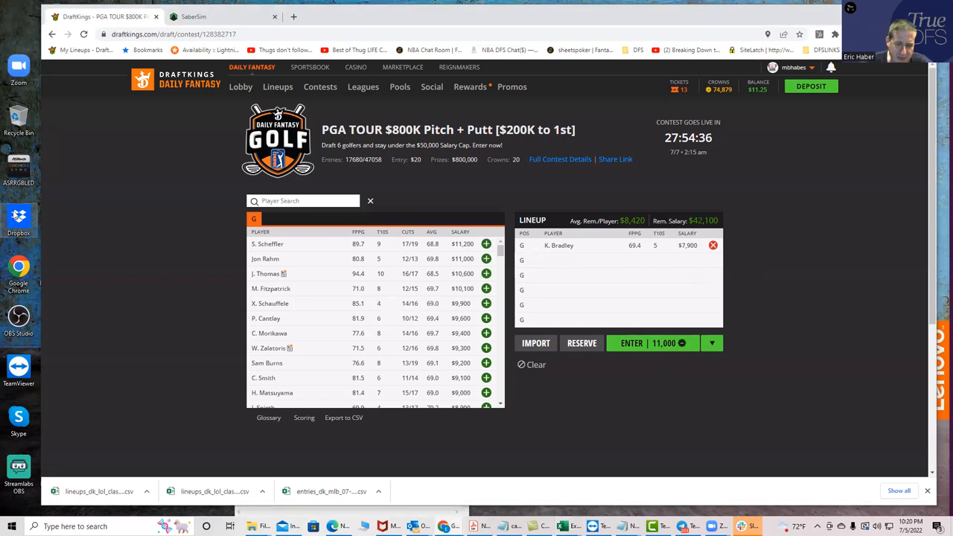
pyautogui.write('pere')
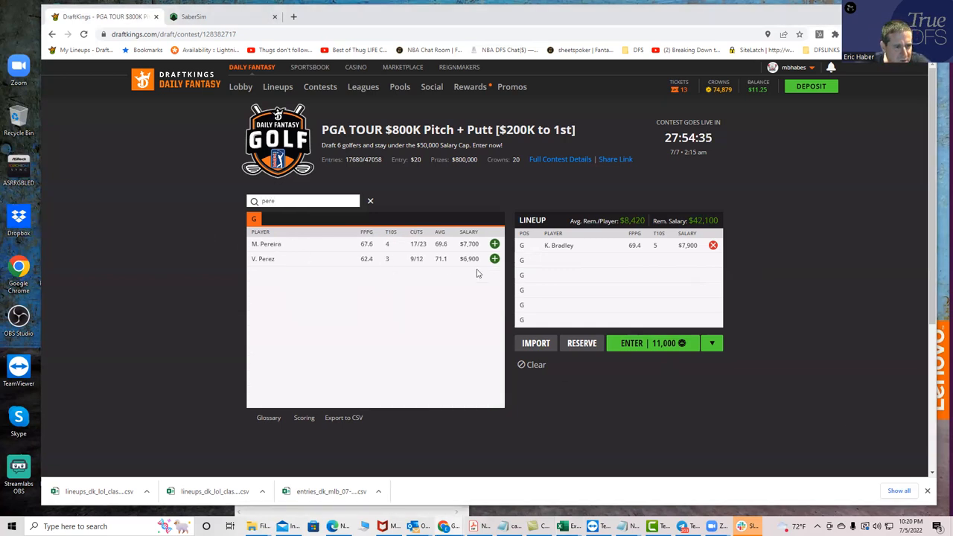
# Add V. Perez beside K. Bradley, then remove every golfer, restoring $50,000.
pyautogui.click(495, 259)
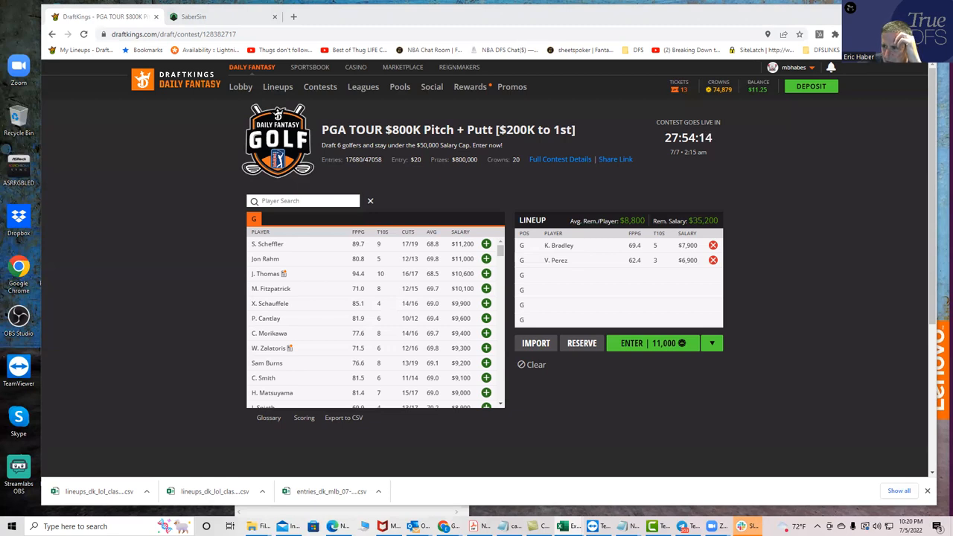
pyautogui.moveTo(706, 258)
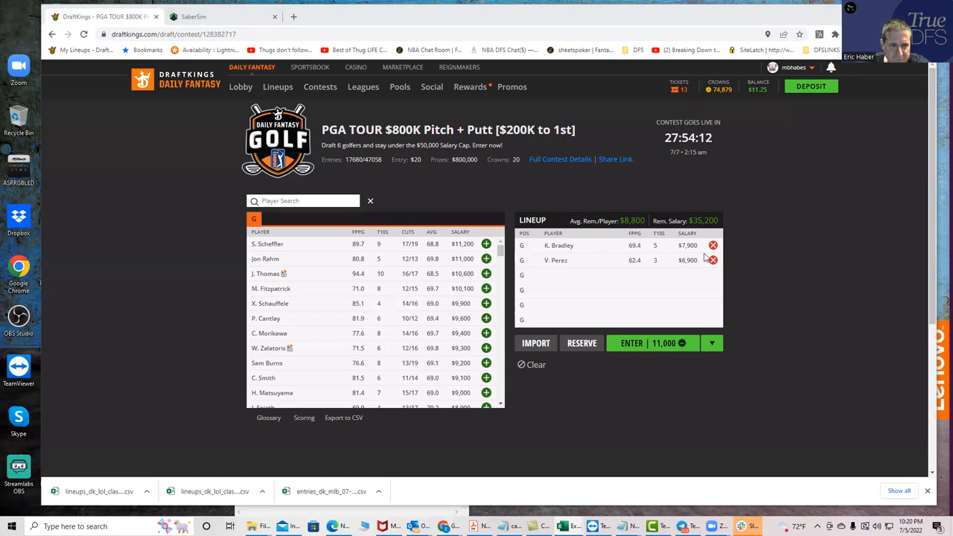
pyautogui.click(536, 364)
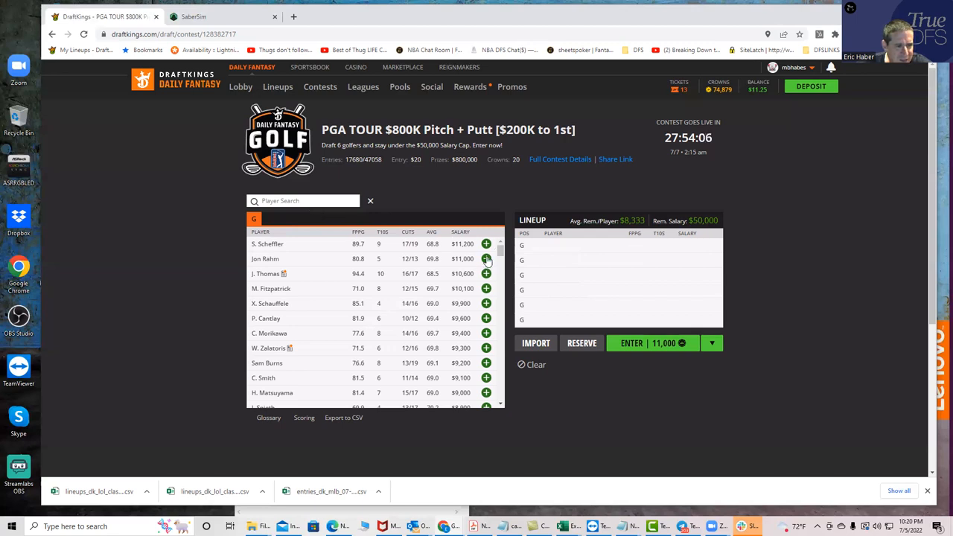
pyautogui.click(486, 259)
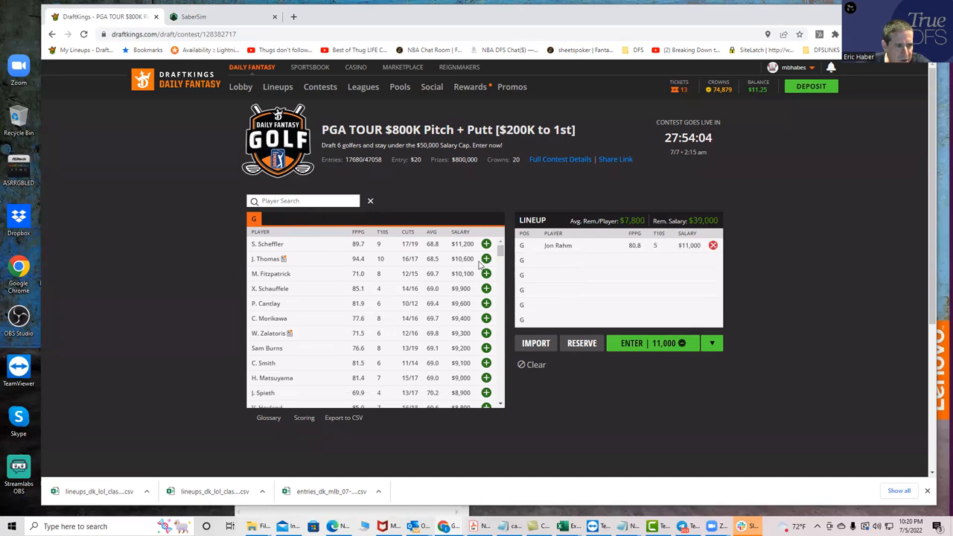
pyautogui.click(485, 258)
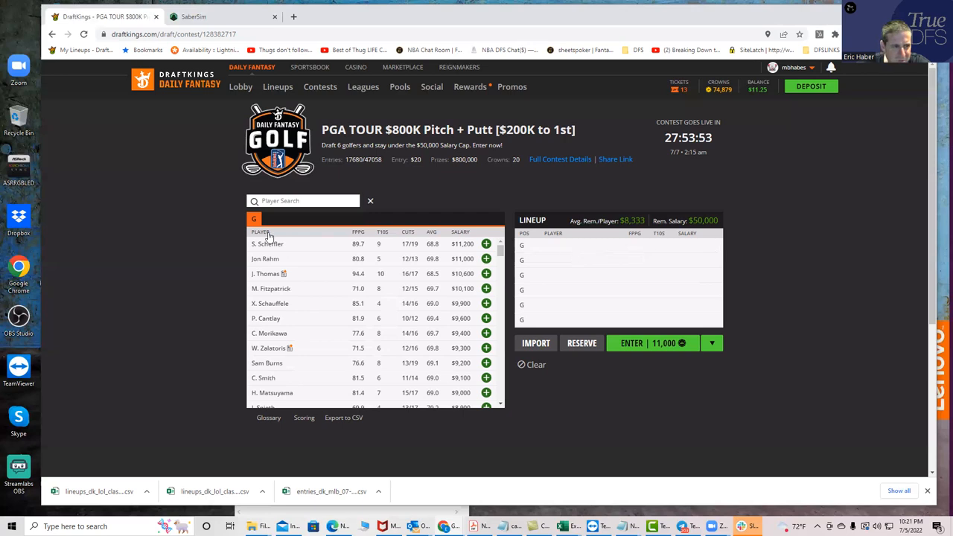
pyautogui.moveTo(488, 324)
pyautogui.write('c')
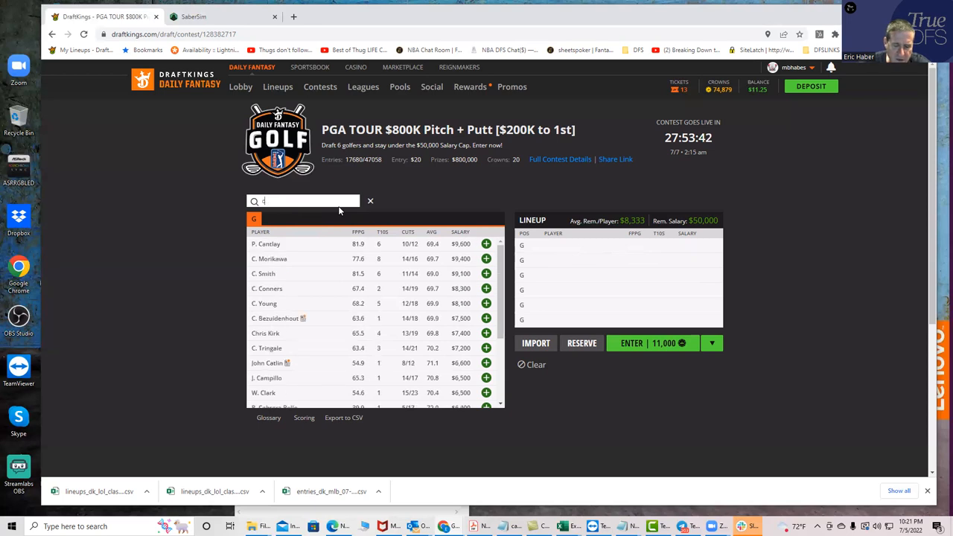
pyautogui.click(486, 289)
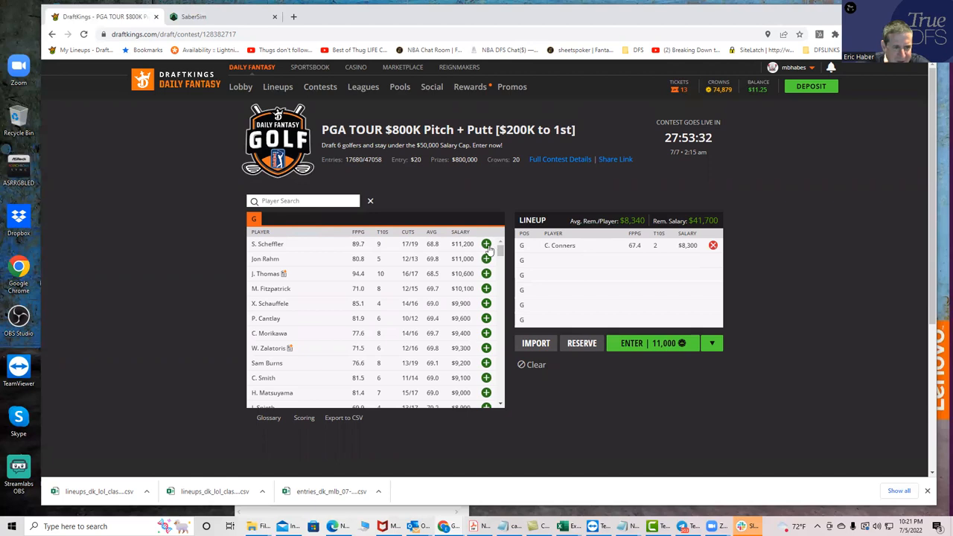
pyautogui.click(713, 245)
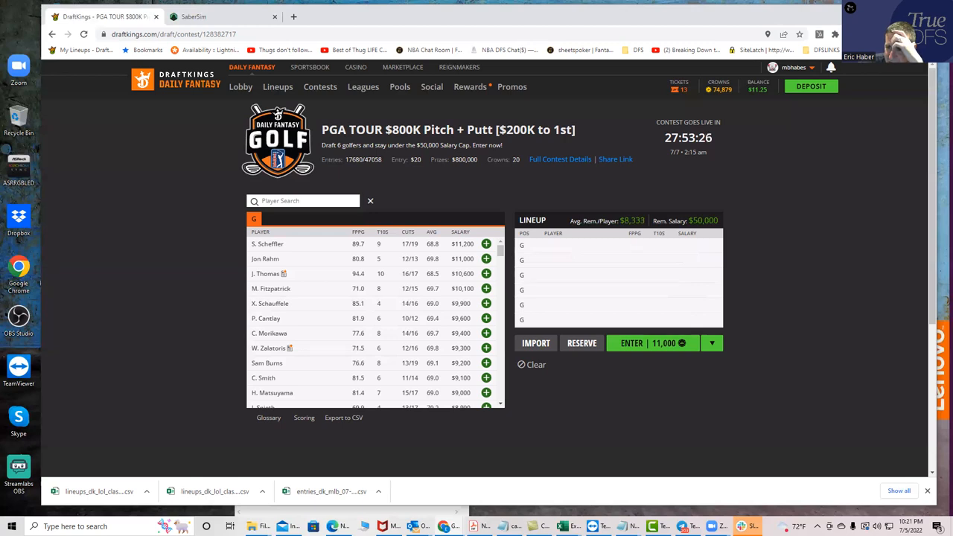
pyautogui.moveTo(430, 268)
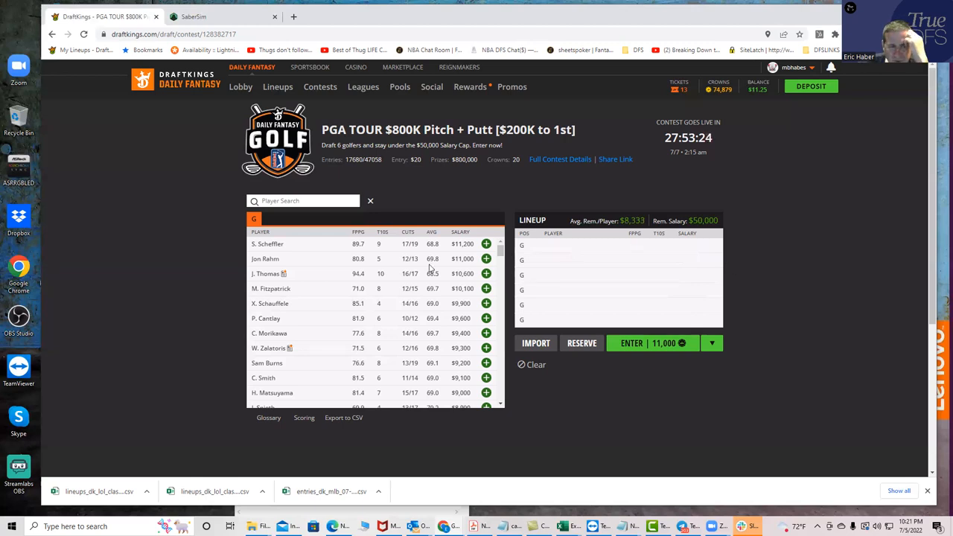
pyautogui.write('k')
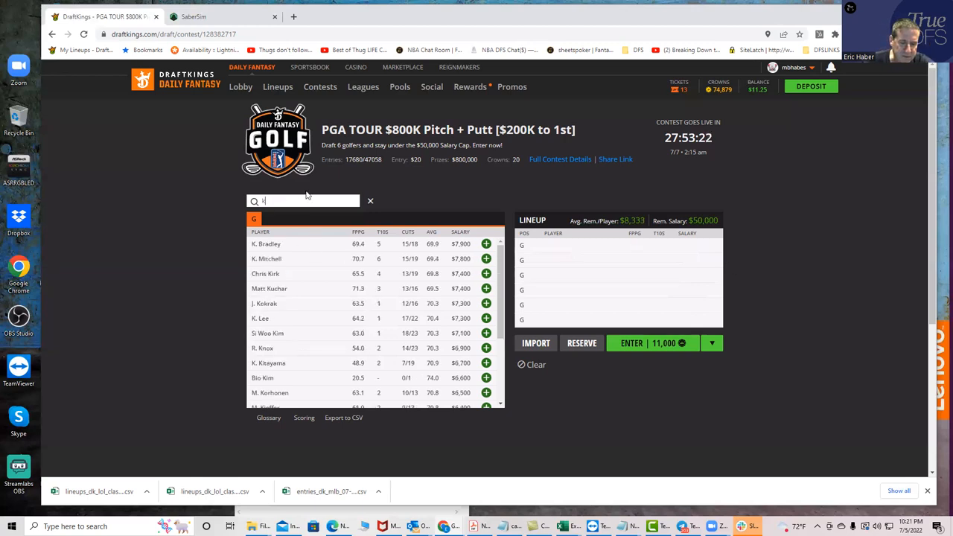
pyautogui.click(486, 243)
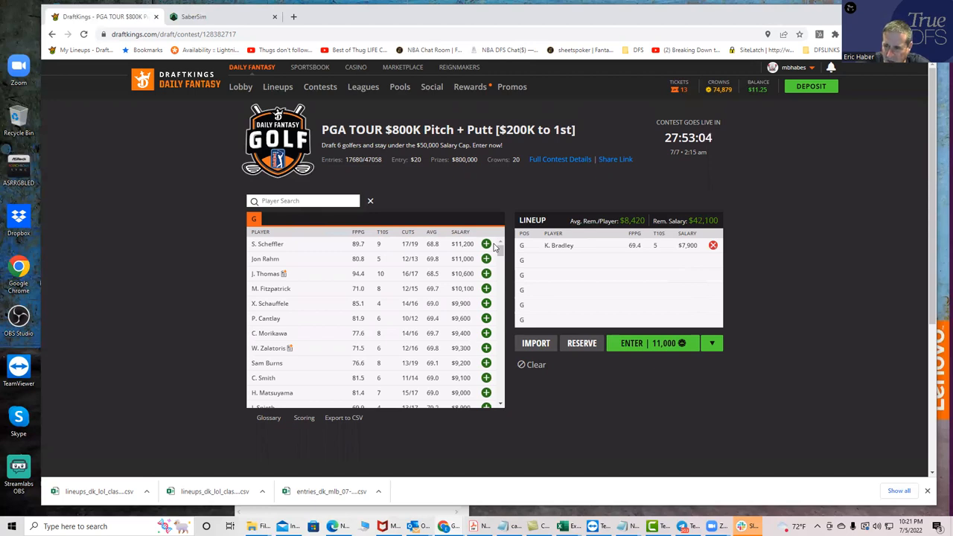
pyautogui.moveTo(311, 244)
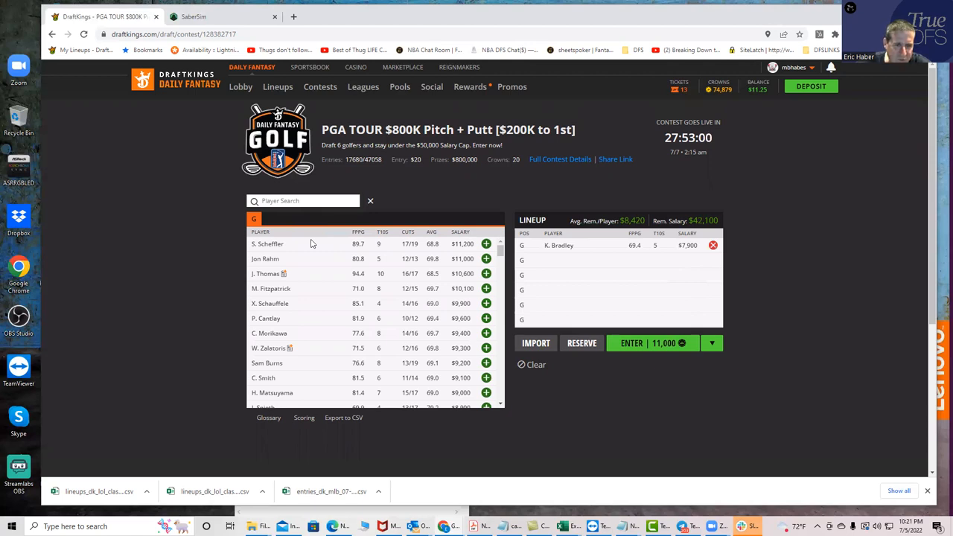
pyautogui.click(713, 245)
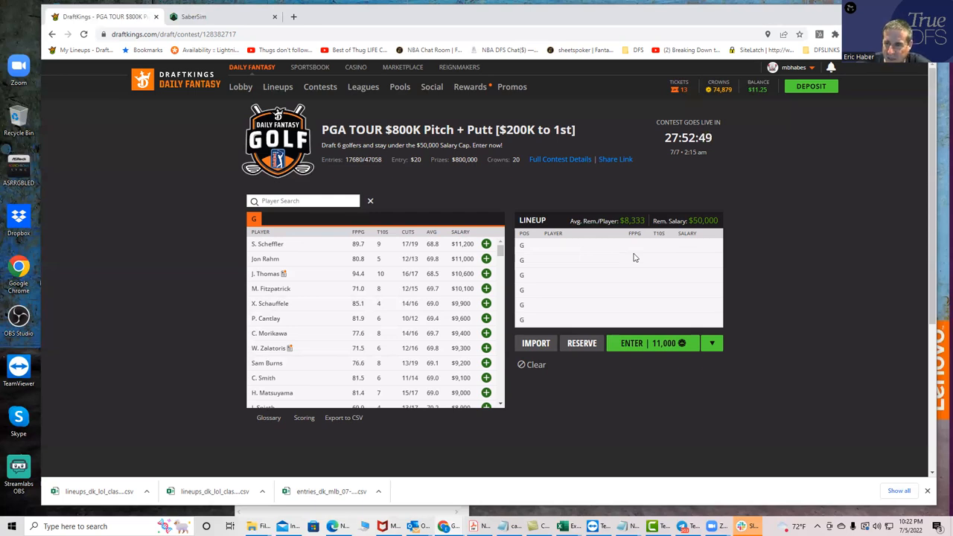
pyautogui.moveTo(471, 287)
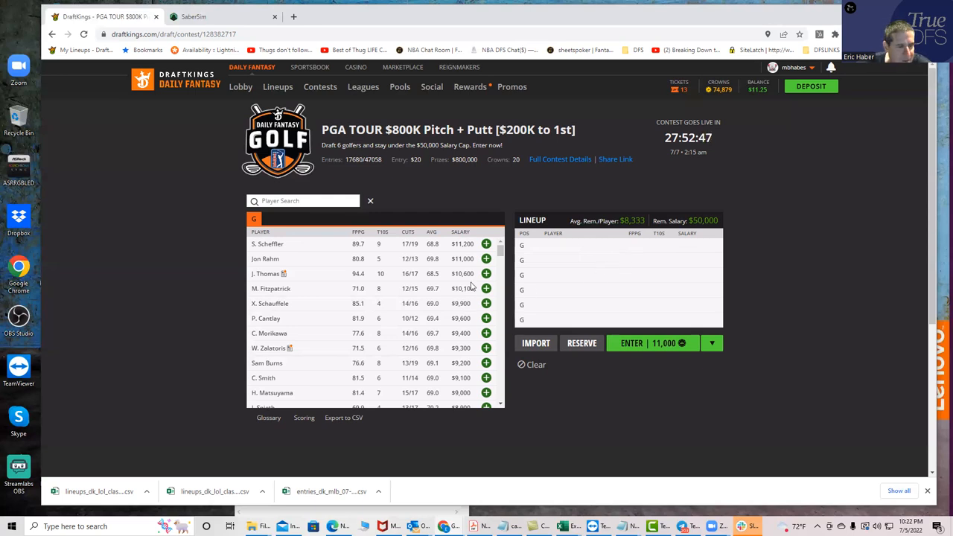
pyautogui.moveTo(607, 298)
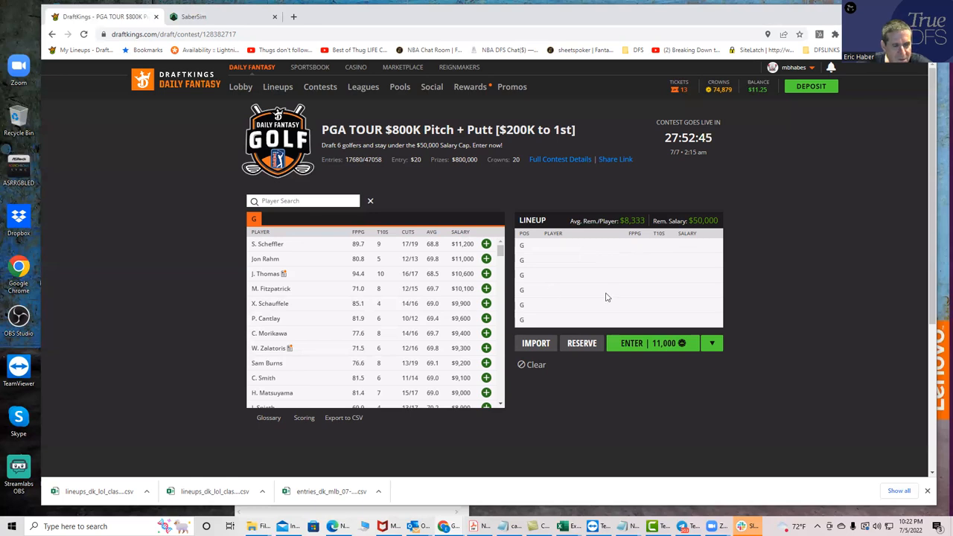
pyautogui.moveTo(508, 326)
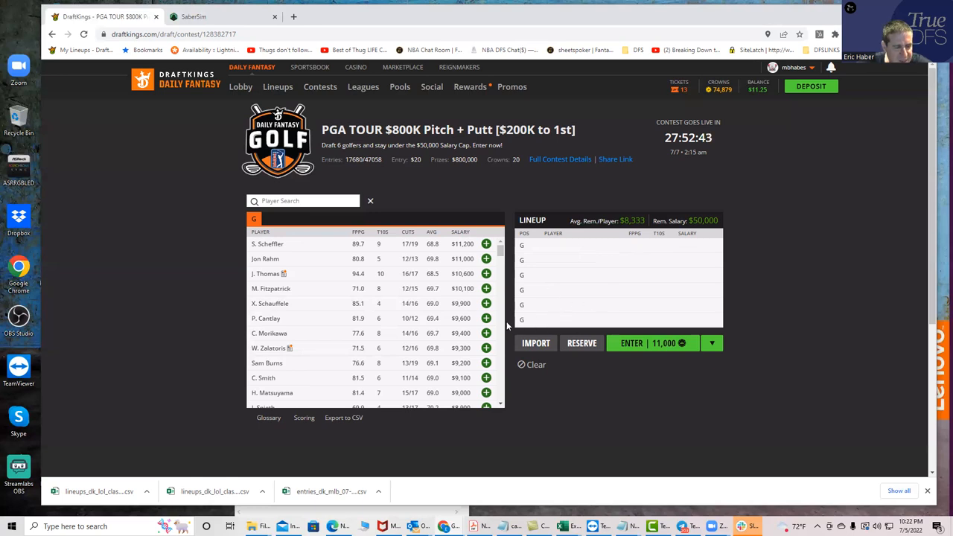